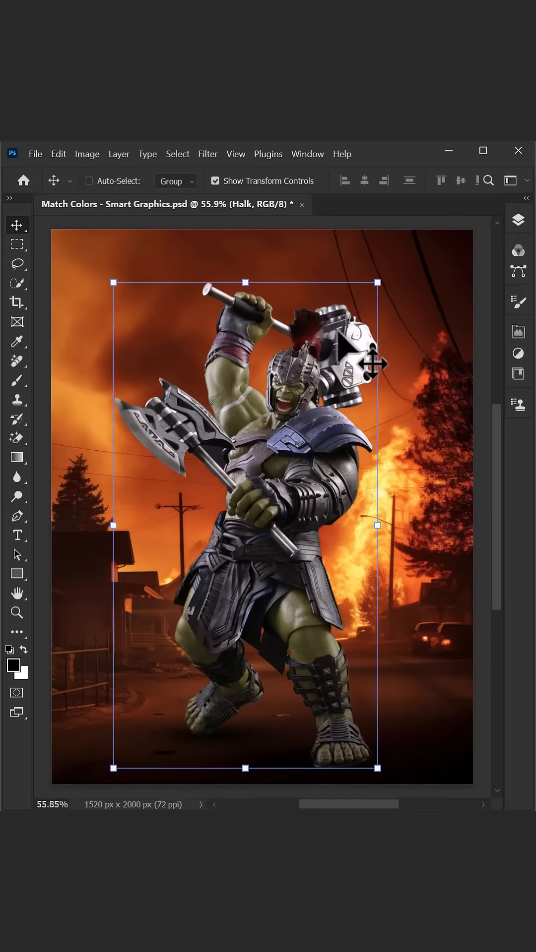
- Preview blend modes such as Hard Light on the Halk layer, keeping it at Normal
{"action": "left_click", "coordinate": [370, 260]}
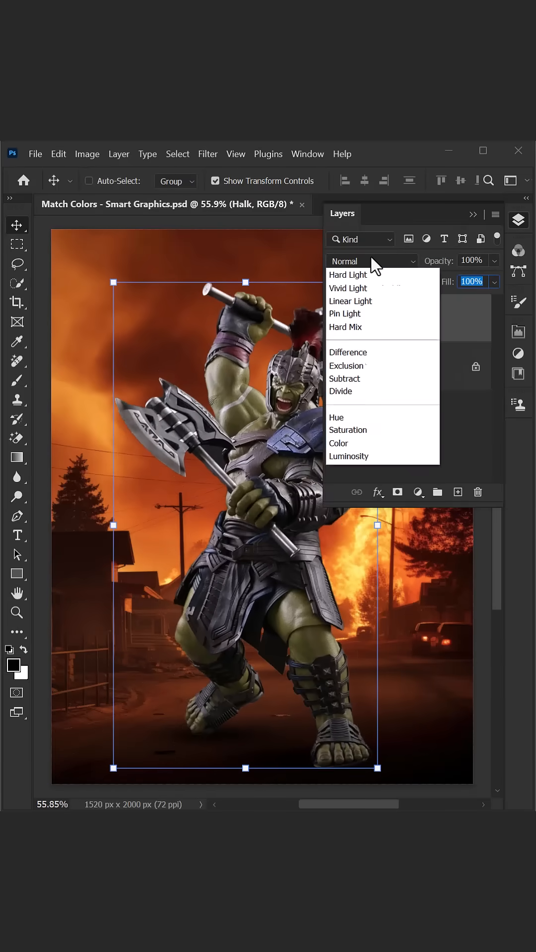
{"action": "left_click", "coordinate": [348, 494]}
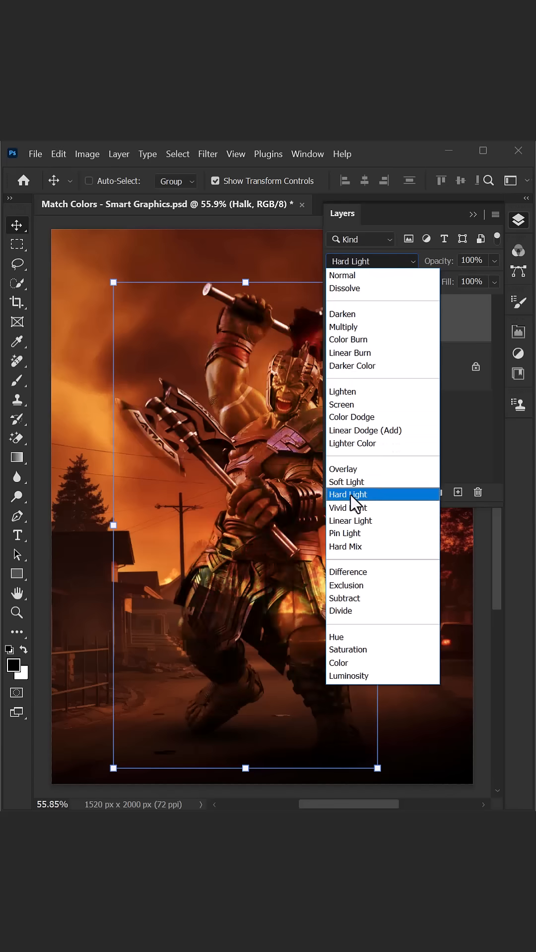
{"action": "left_click", "coordinate": [344, 546]}
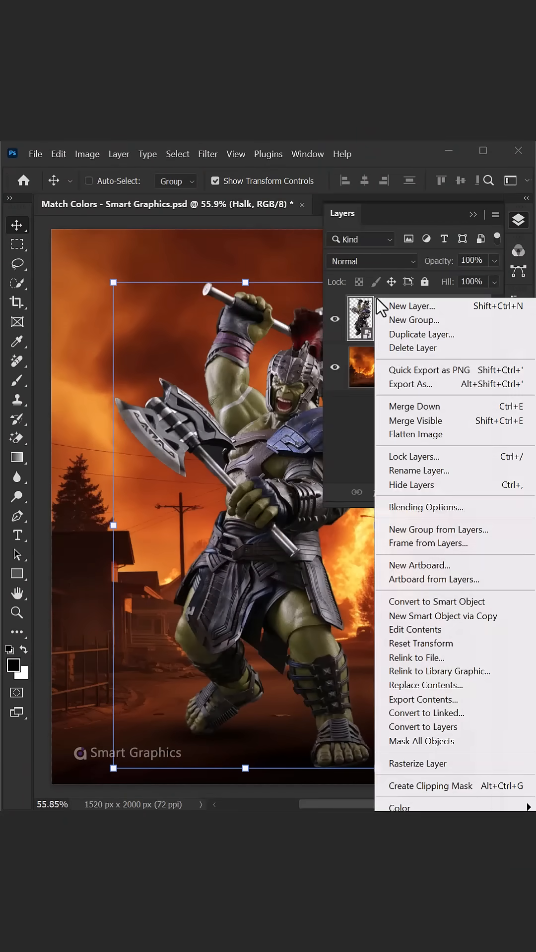
{"action": "mouse_move", "coordinate": [406, 775]}
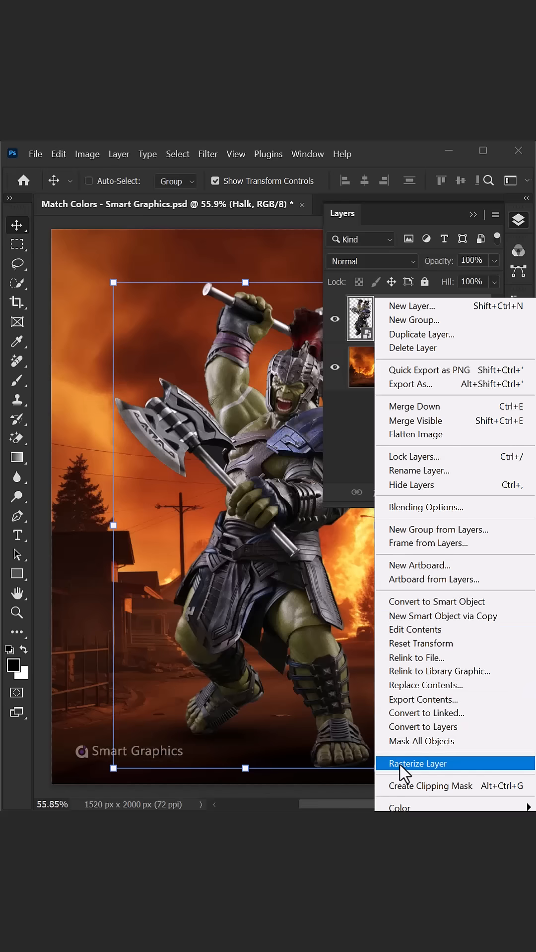
- Rasterize the Halk layer into plain pixels
{"action": "left_click", "coordinate": [417, 763]}
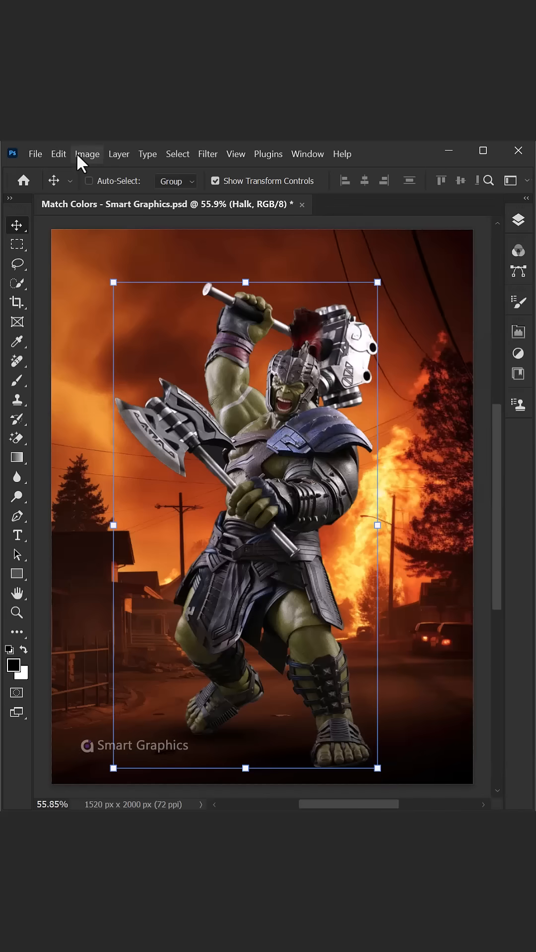
- Apply Match Color to Halk using this document's Merged layer as the source
{"action": "left_click", "coordinate": [87, 154]}
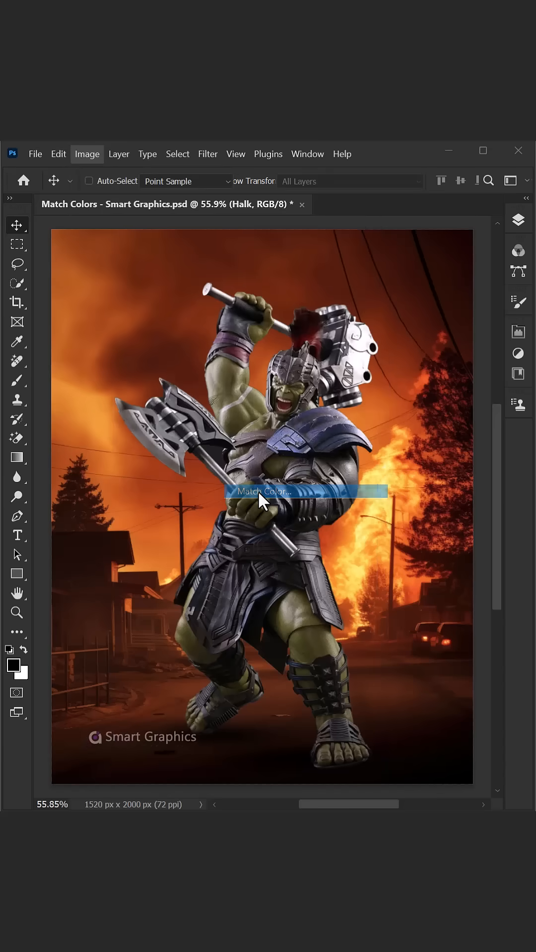
{"action": "left_click", "coordinate": [267, 491]}
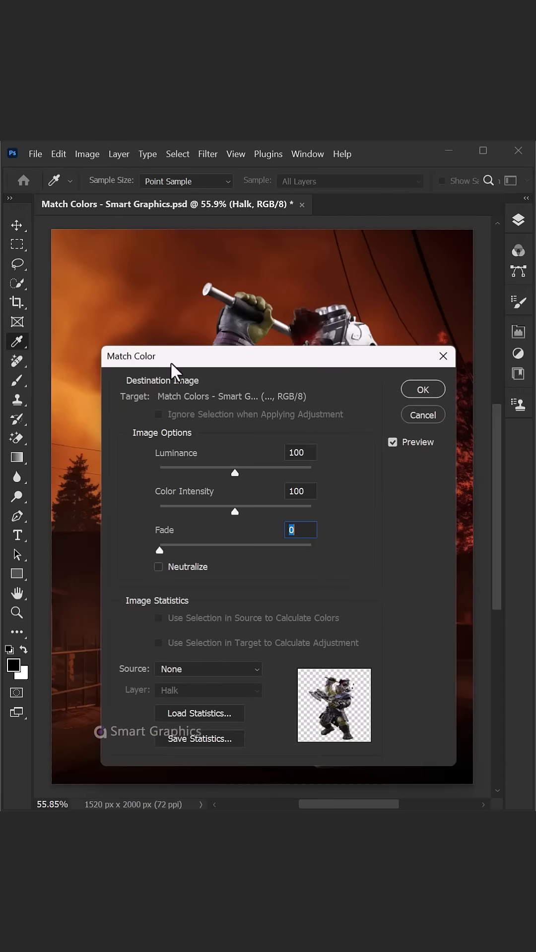
{"action": "left_click", "coordinate": [207, 669]}
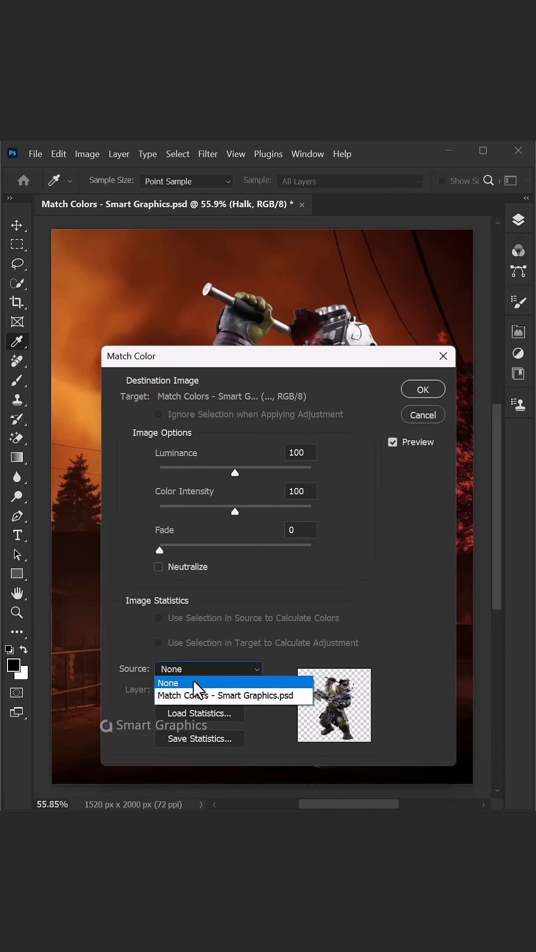
{"action": "left_click", "coordinate": [222, 696]}
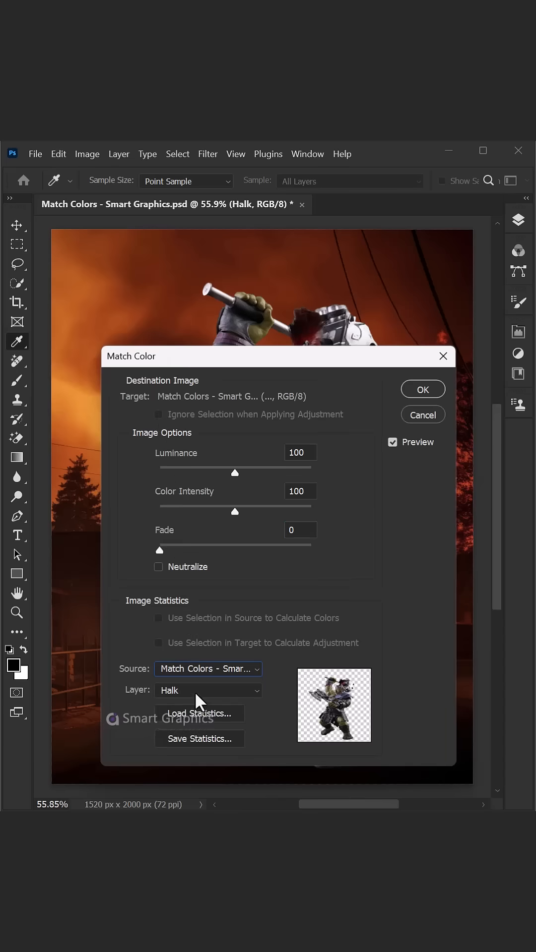
{"action": "left_click", "coordinate": [208, 690]}
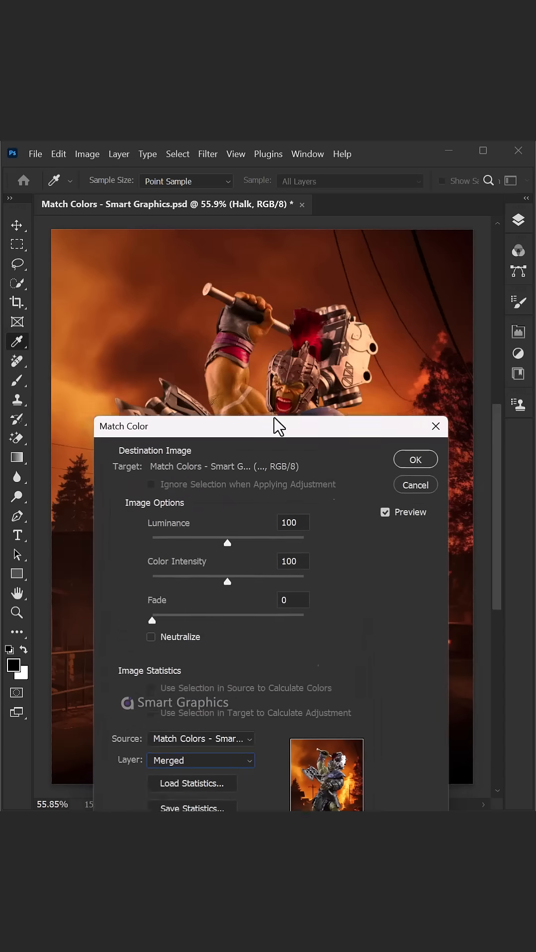
{"action": "left_click_drag", "start_coordinate": [153, 619], "coordinate": [153, 514]}
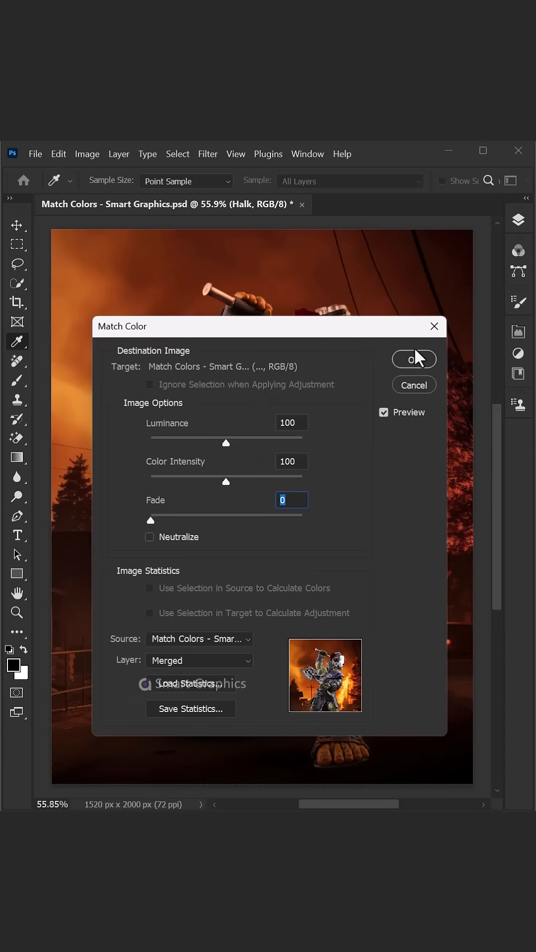
{"action": "left_click", "coordinate": [413, 359]}
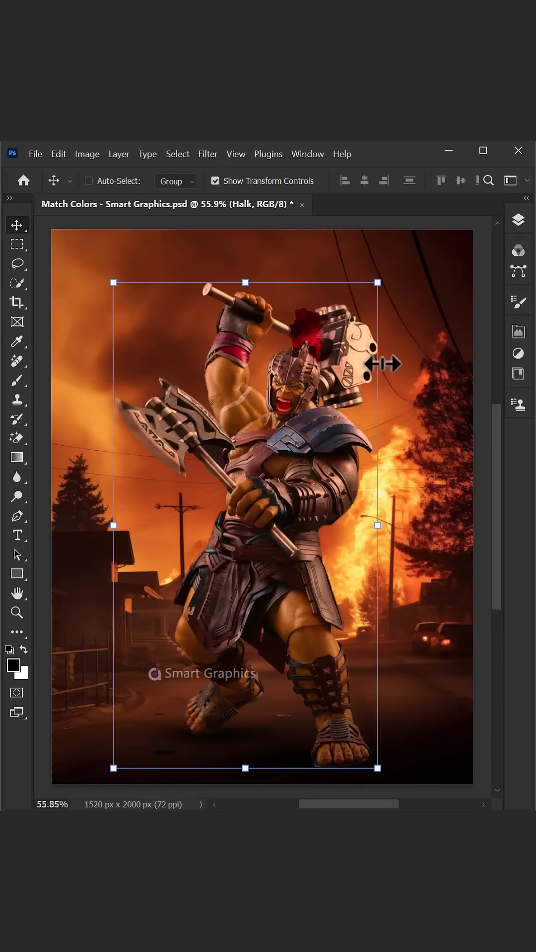
- Add an orange Solid Color fill layer
{"action": "left_click", "coordinate": [517, 219]}
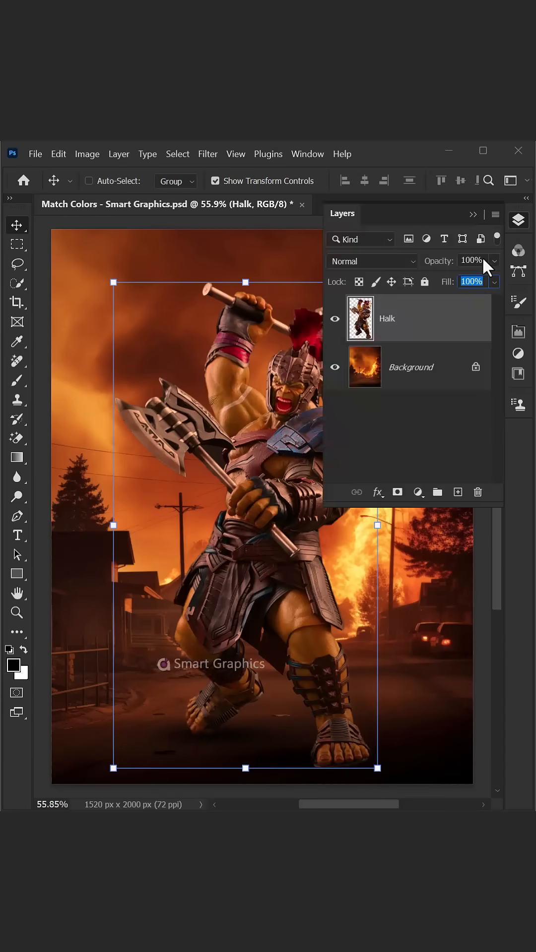
{"action": "left_click", "coordinate": [417, 492]}
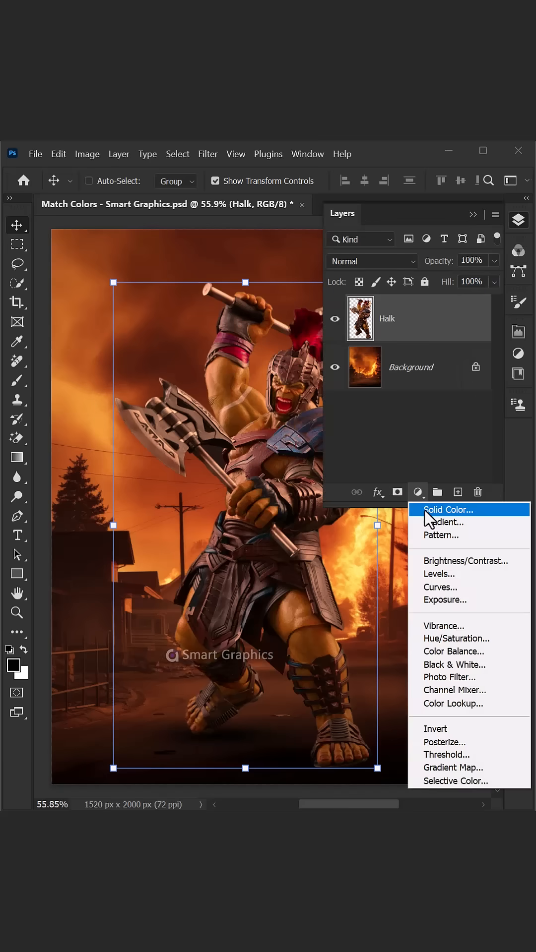
{"action": "left_click", "coordinate": [448, 510]}
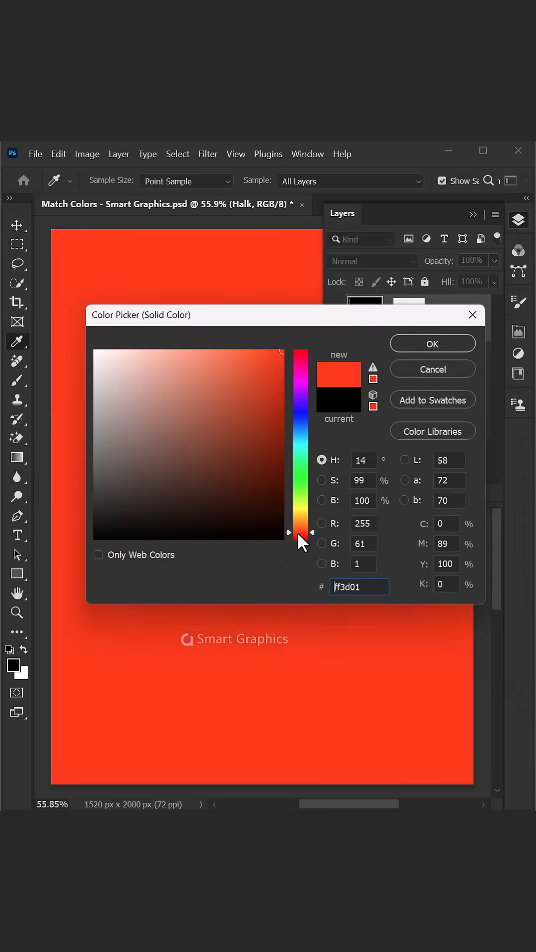
{"action": "left_click", "coordinate": [432, 344]}
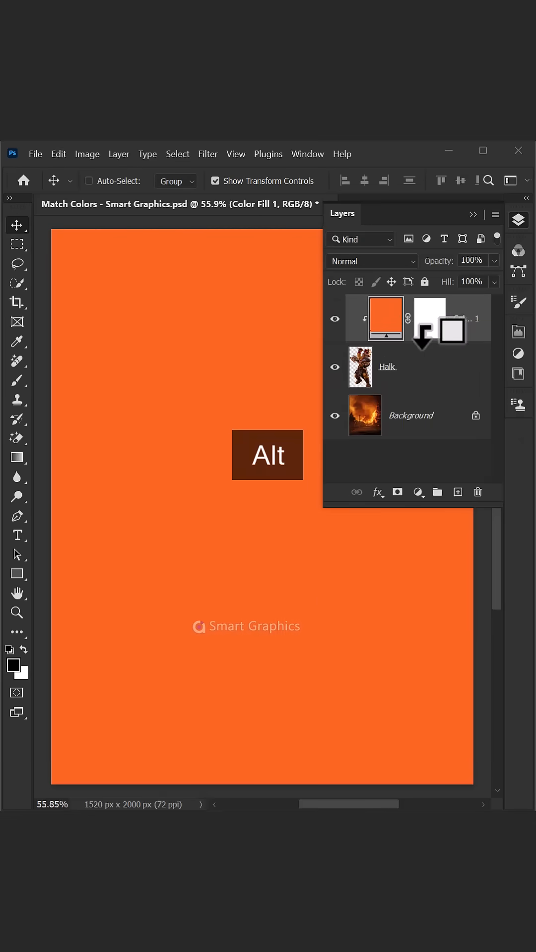
- Clip the orange fill to Halk, blend it as Soft Light, and select its mask
{"action": "left_click", "coordinate": [372, 261]}
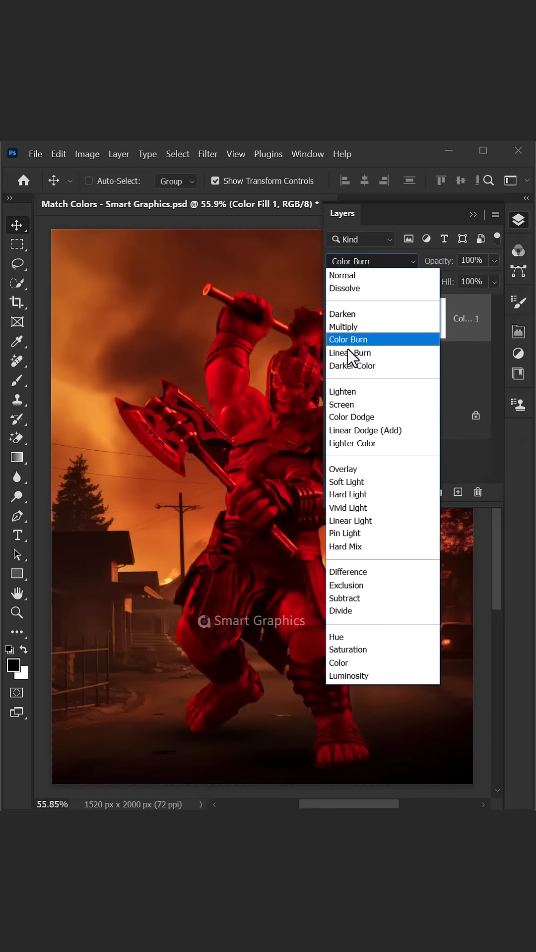
{"action": "left_click", "coordinate": [346, 482]}
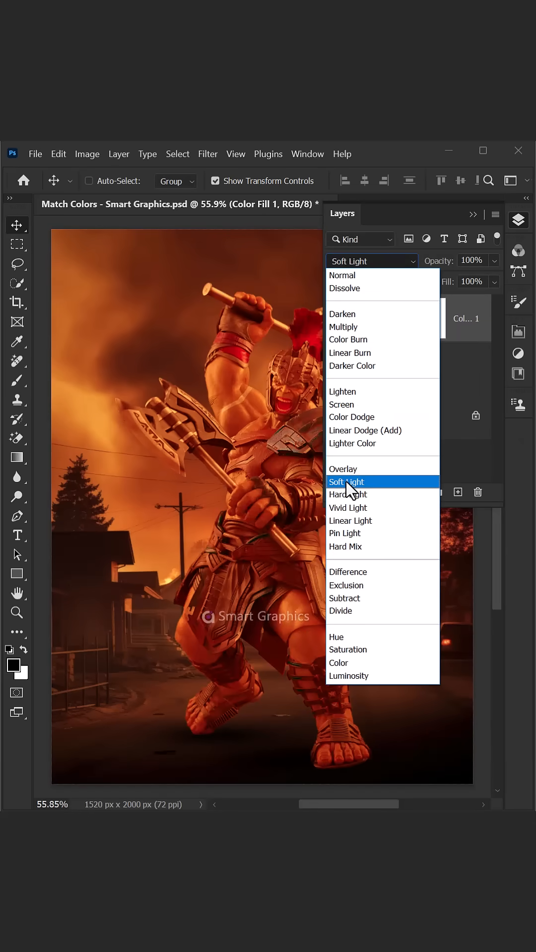
{"action": "left_click", "coordinate": [346, 482]}
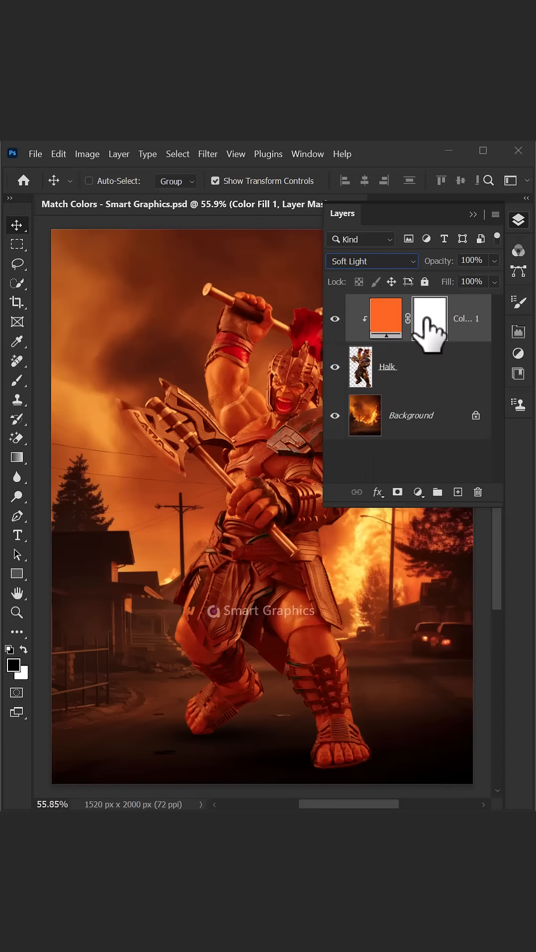
{"action": "left_click", "coordinate": [428, 318]}
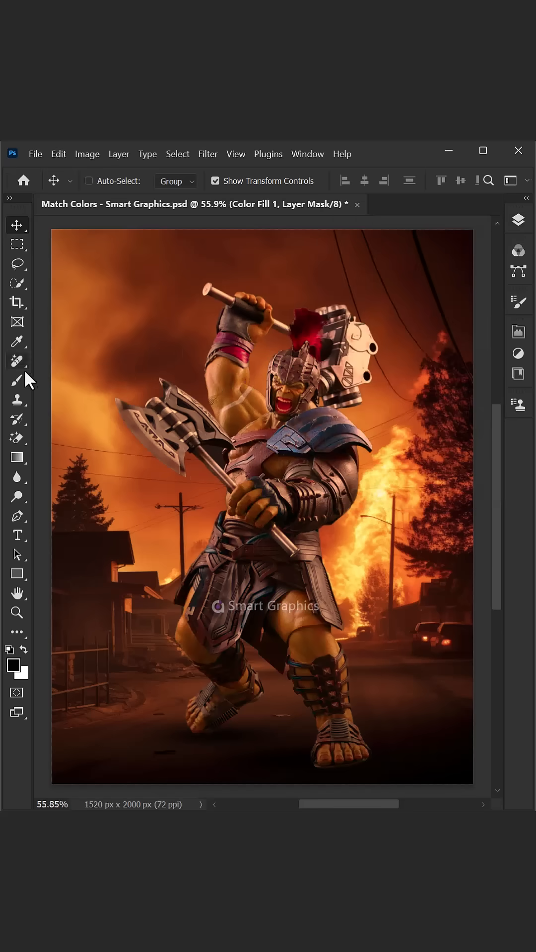
- Select the Brush tool to paint the fill layer's mask
{"action": "left_click", "coordinate": [16, 381]}
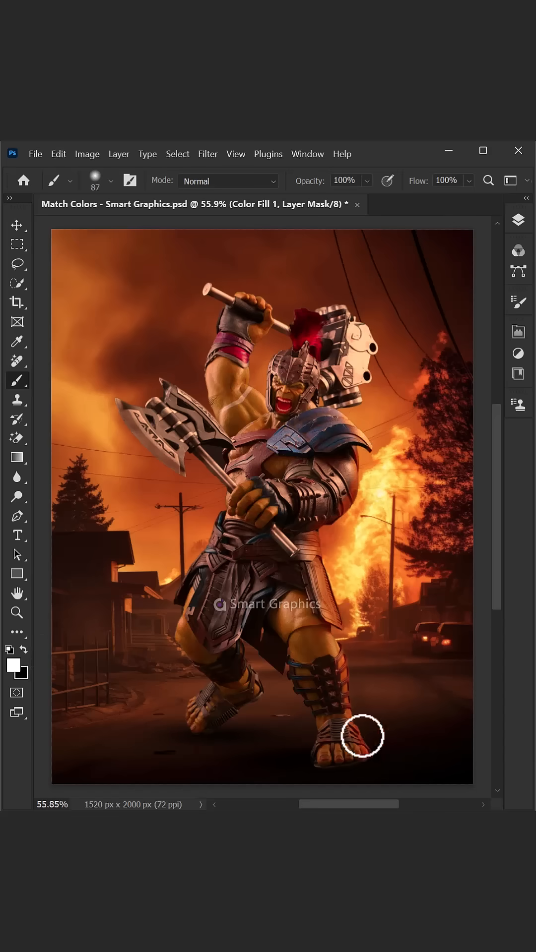
{"action": "mouse_move", "coordinate": [118, 395]}
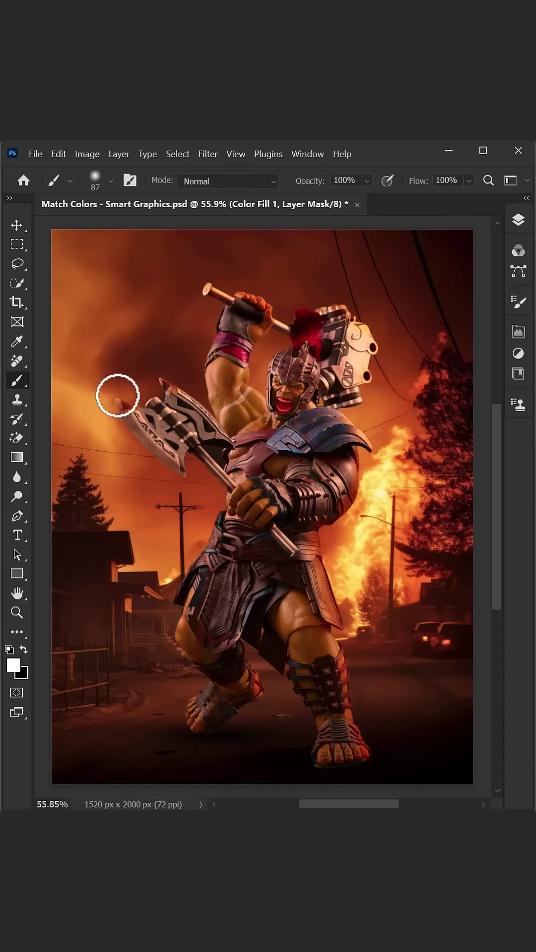